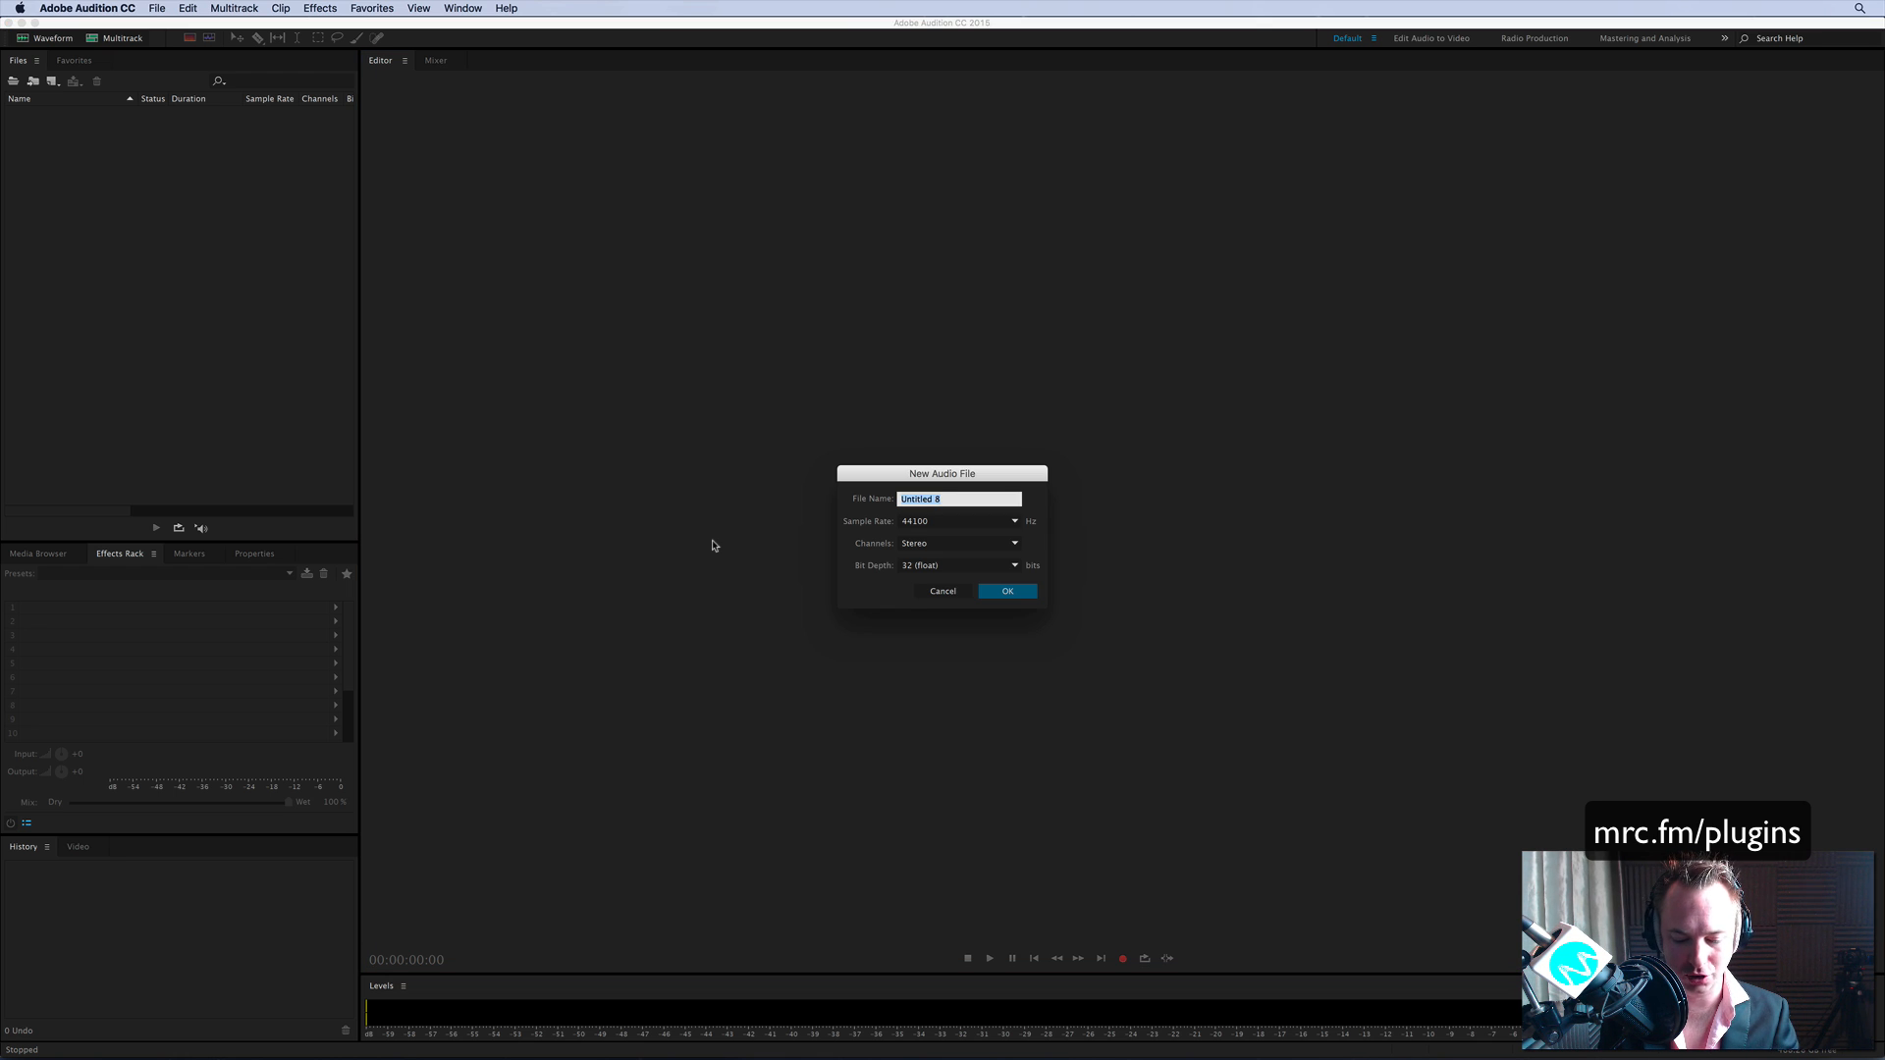
Create the new empty stereo 44100 Hz 32-bit audio file named Chorus
{"action": "left_click", "coordinate": [1007, 591]}
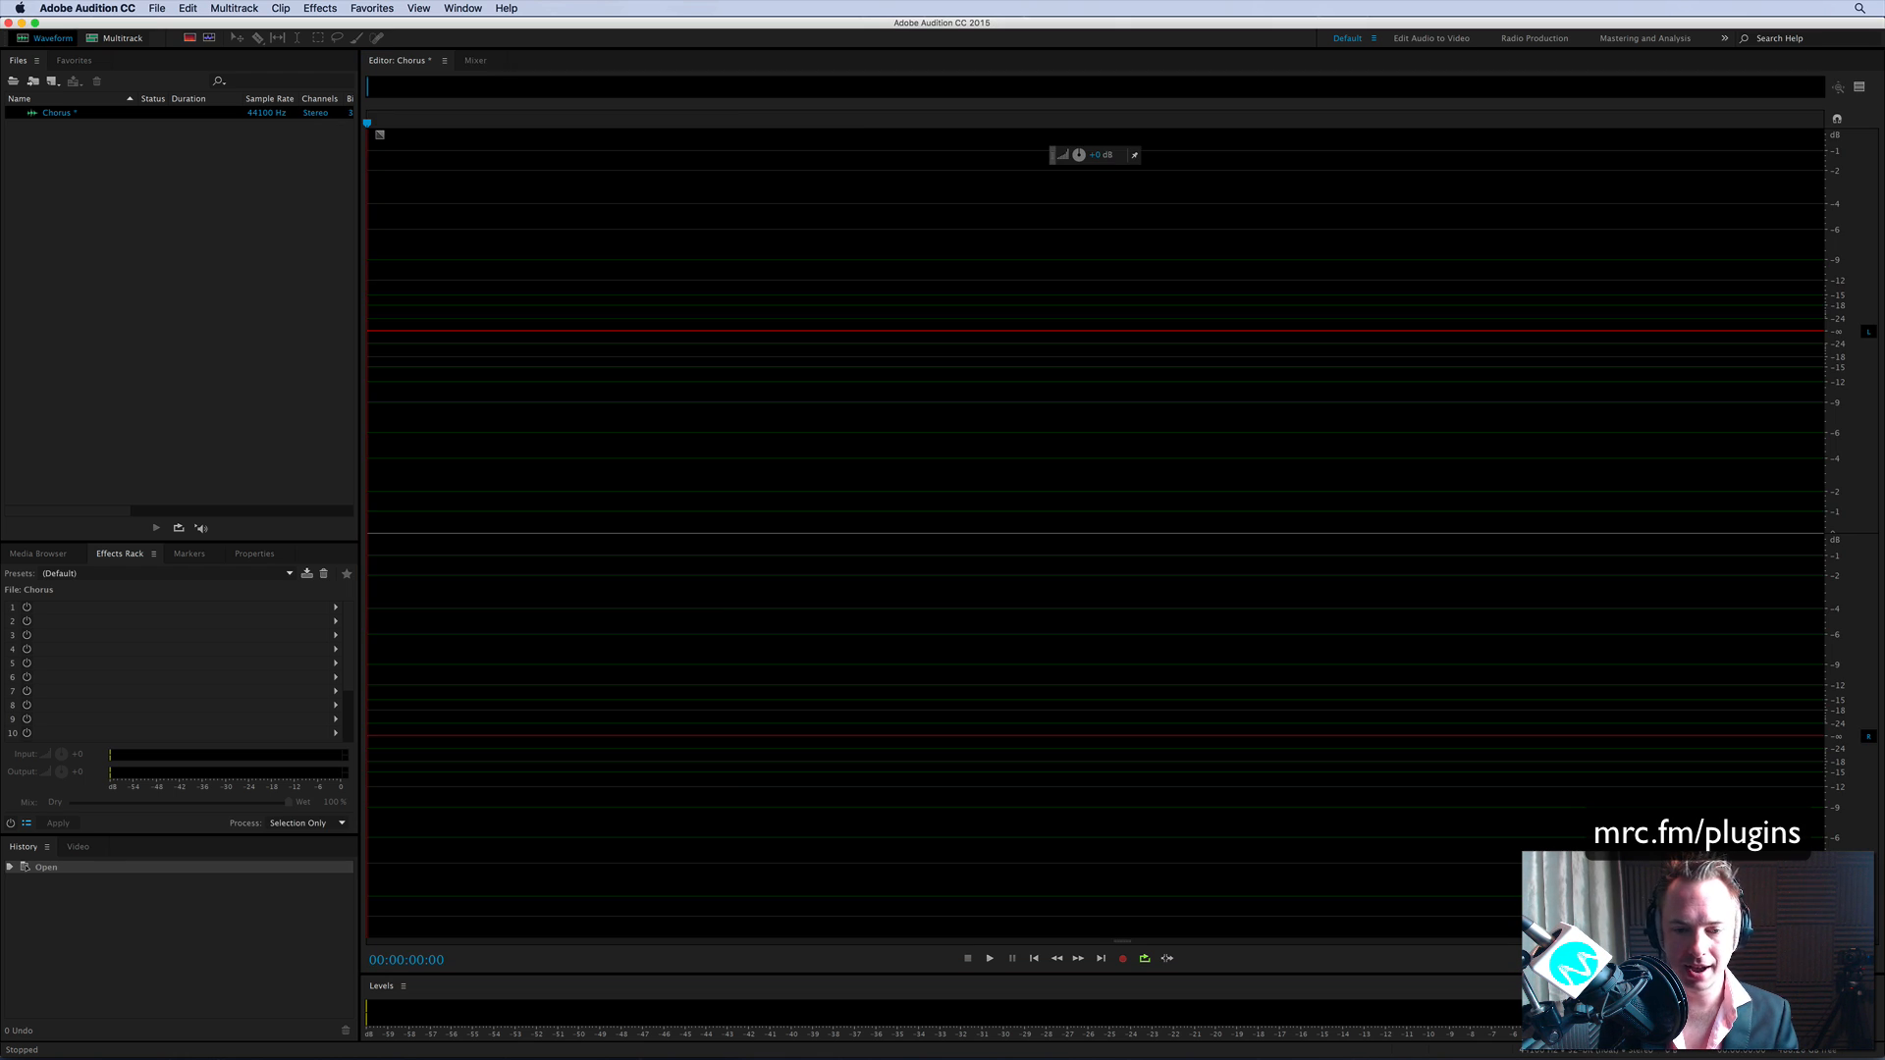
Record a roughly seven-second spoken vocal take into the Chorus file
{"action": "left_click", "coordinate": [1120, 958]}
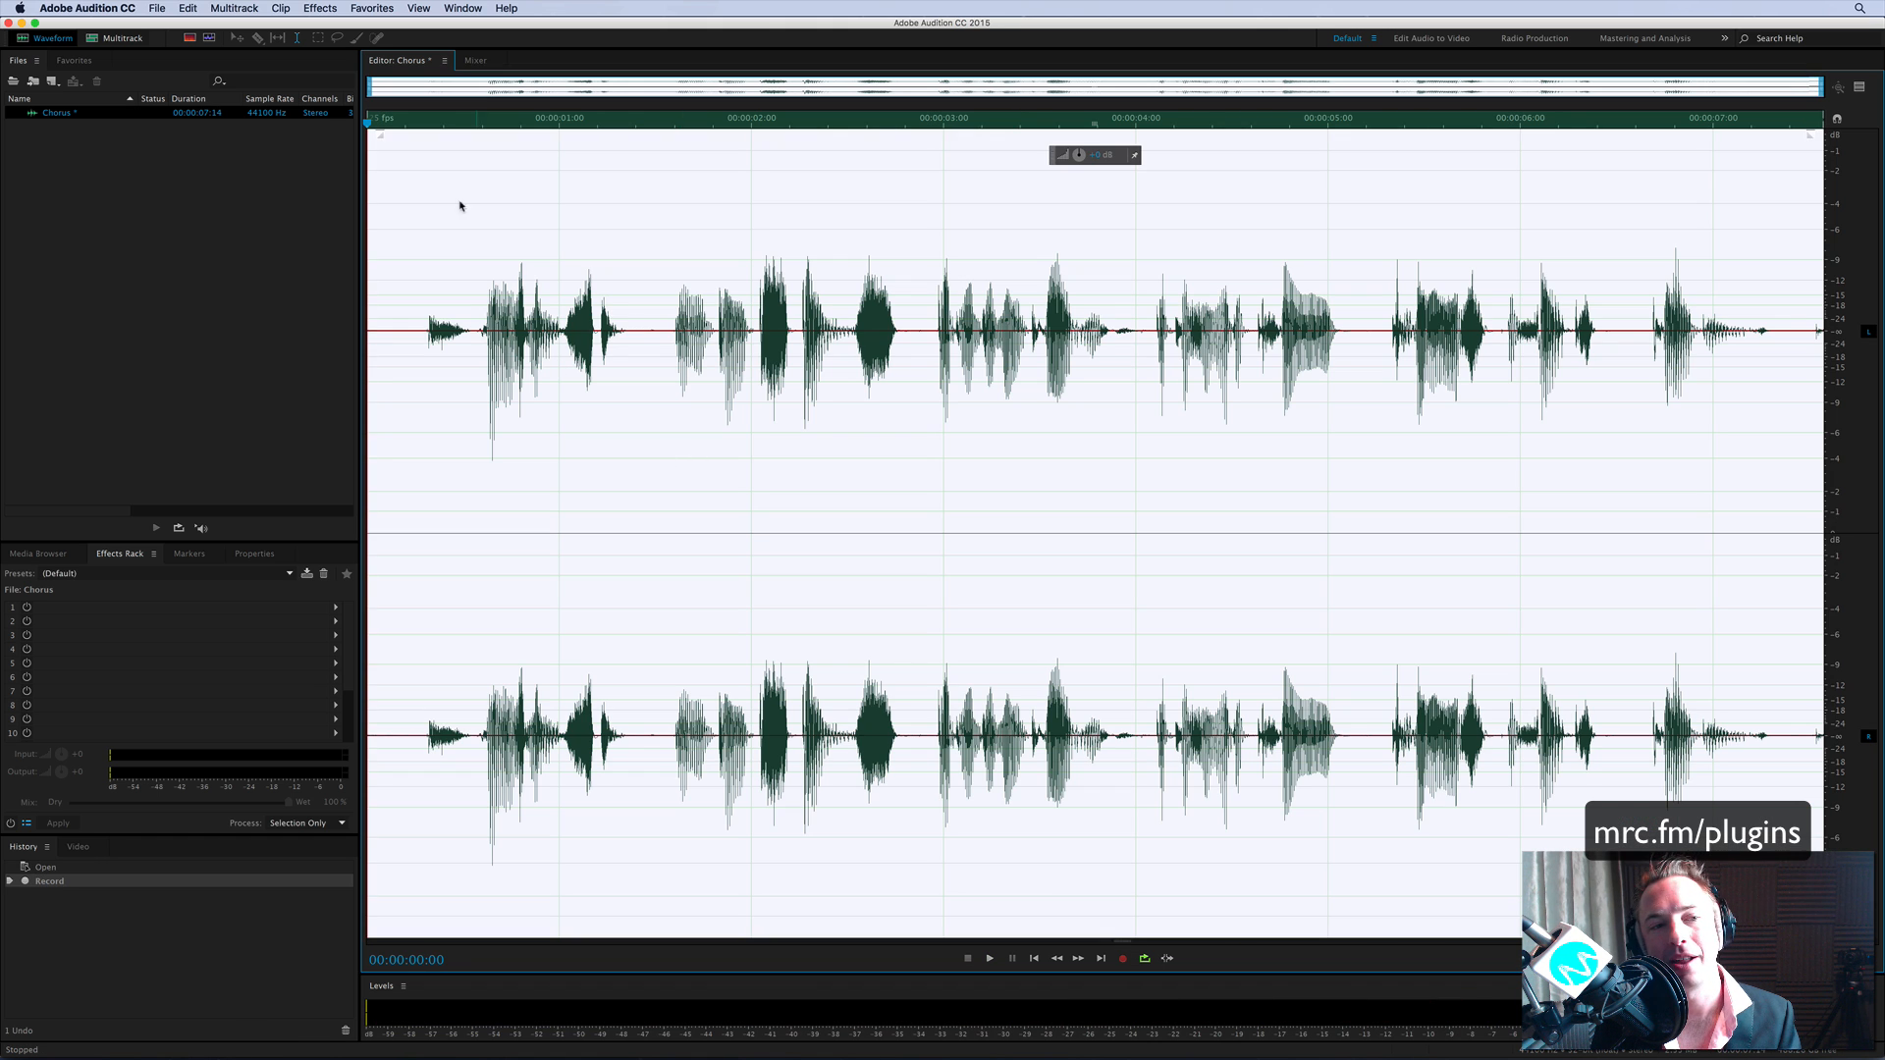
Add the TAL-Chorus-LX-64 VST effect to the whole recording with default settings
{"action": "left_click", "coordinate": [318, 8]}
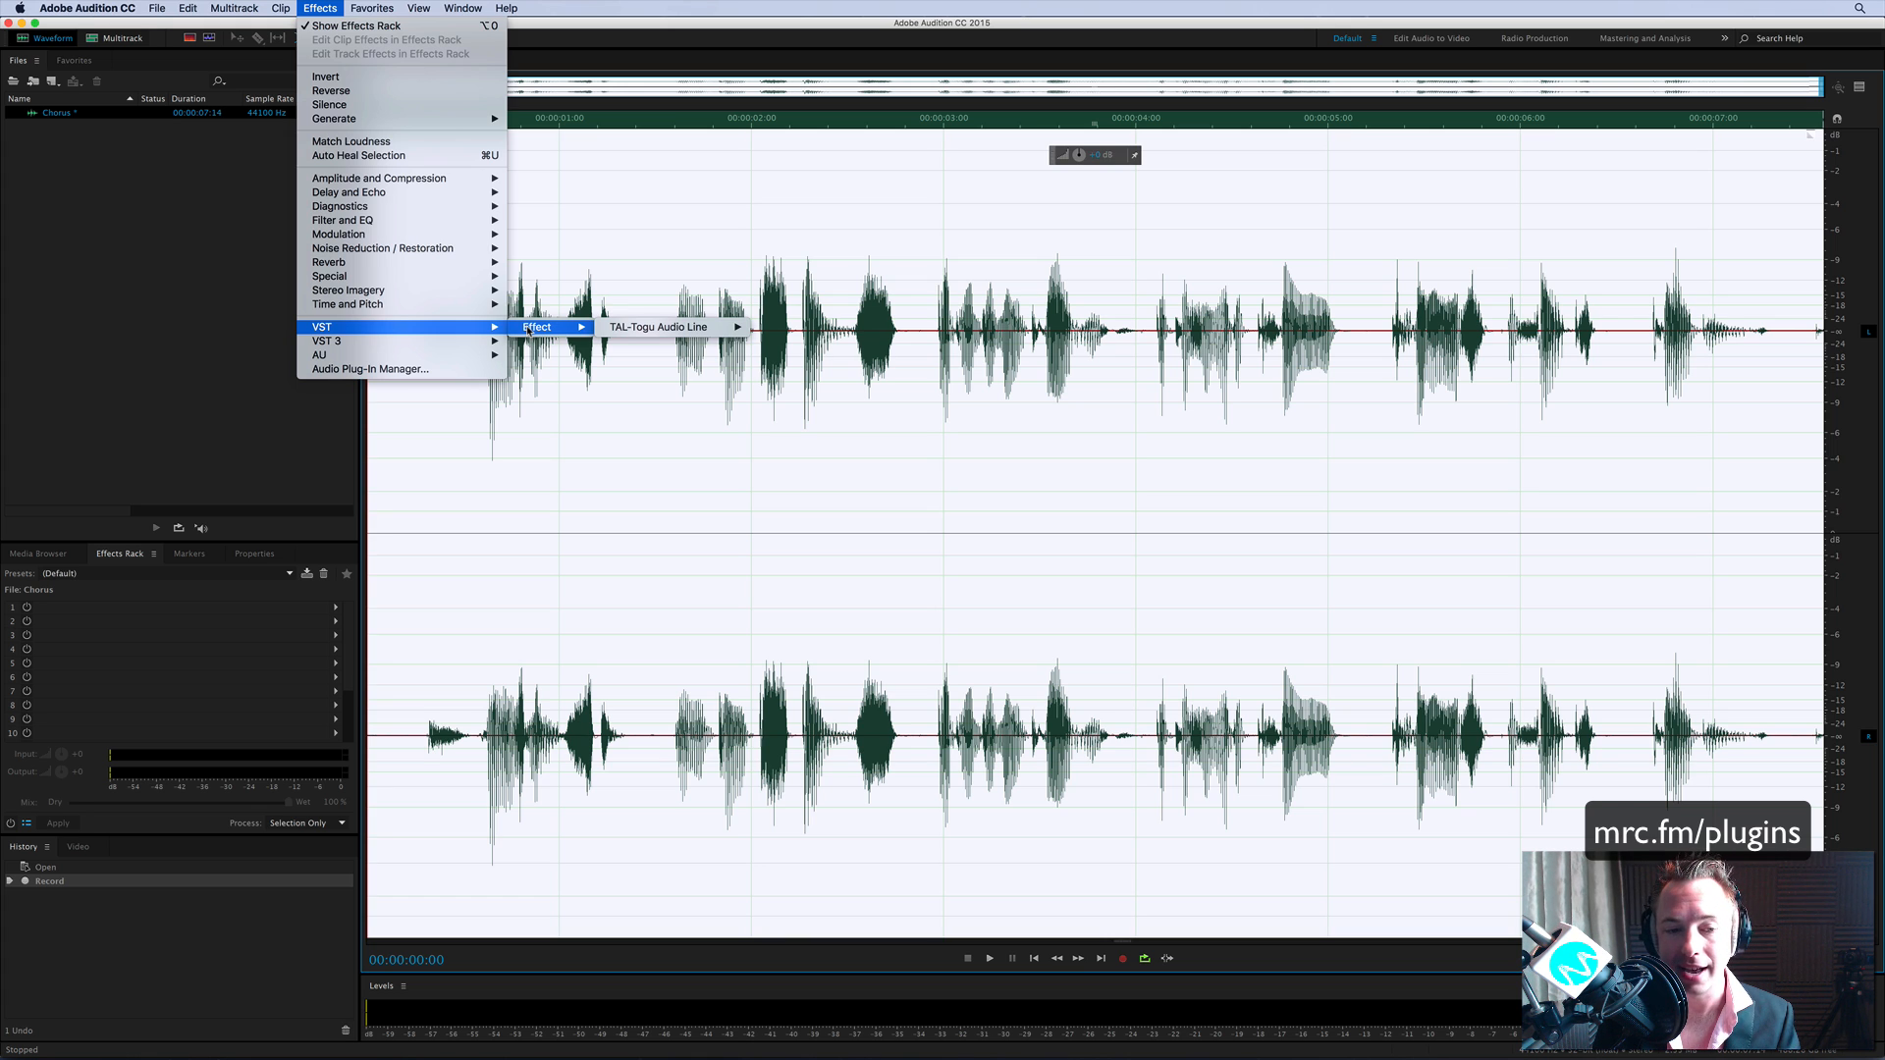
{"action": "mouse_move", "coordinate": [660, 326]}
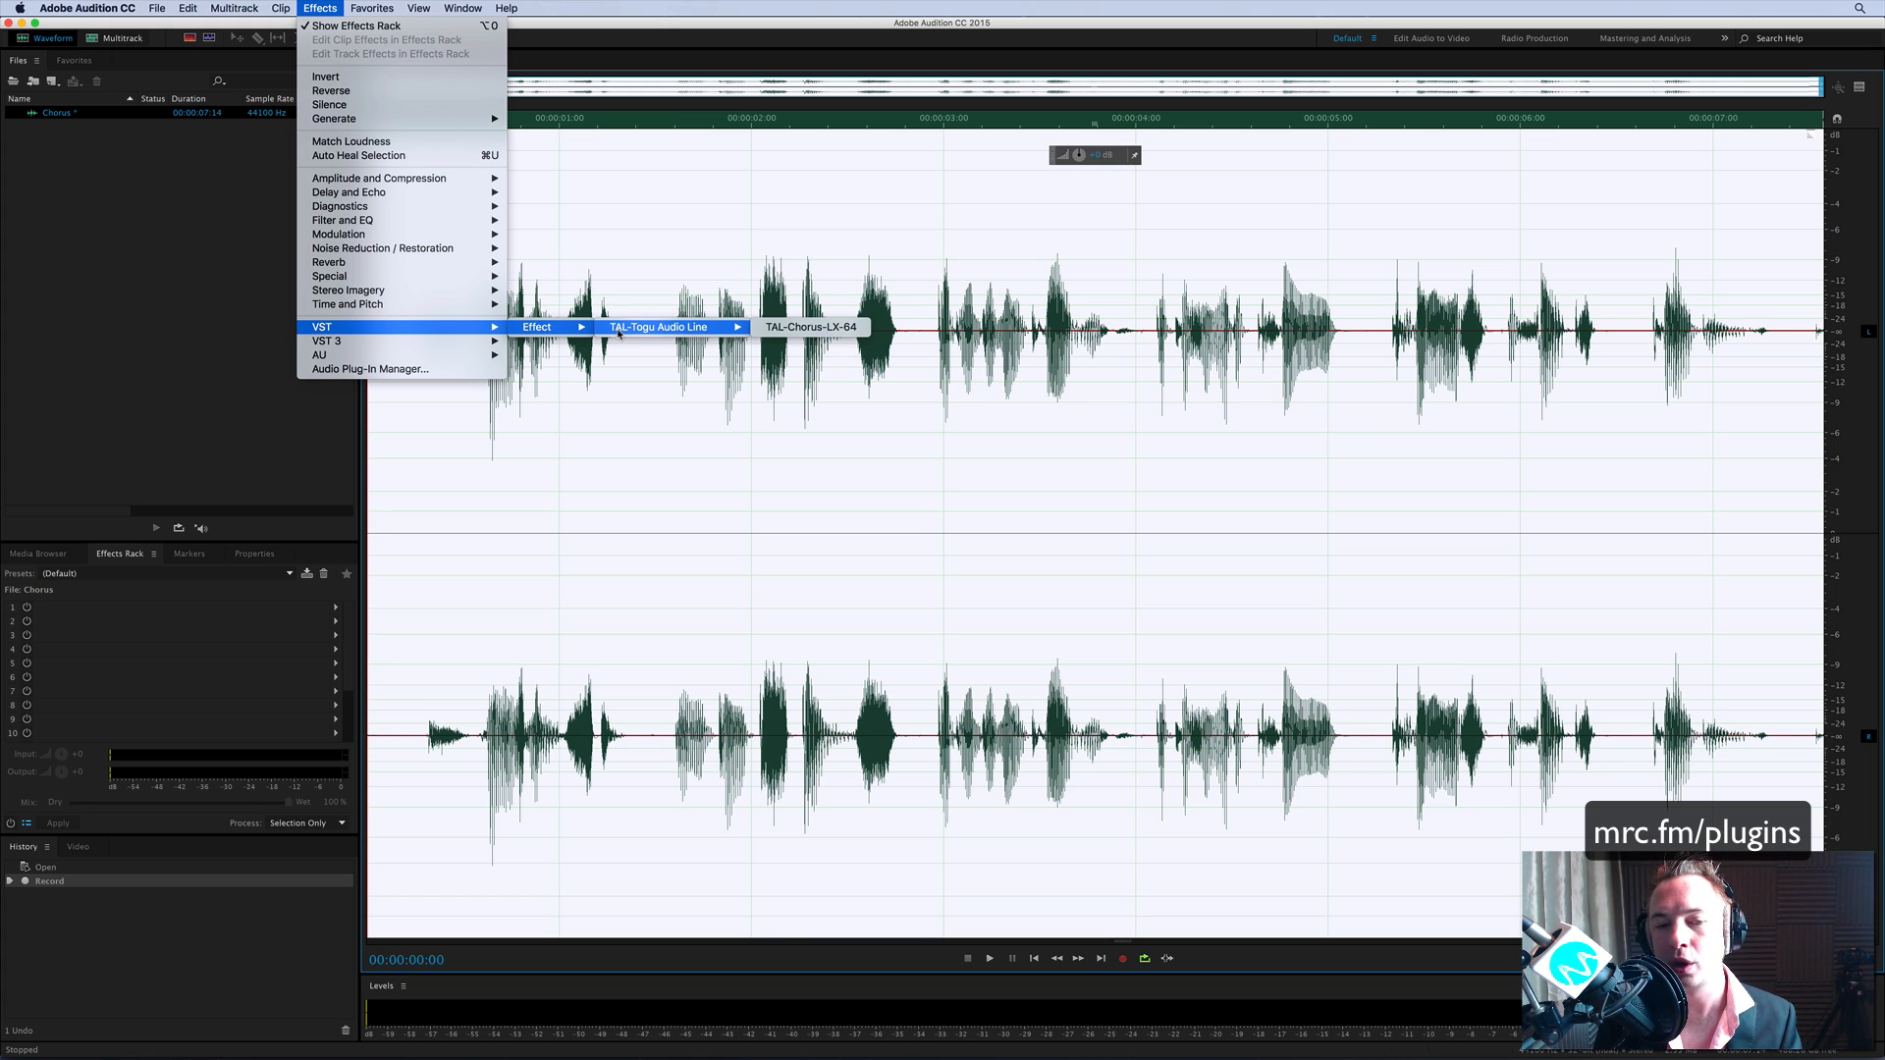
{"action": "left_click", "coordinate": [808, 326]}
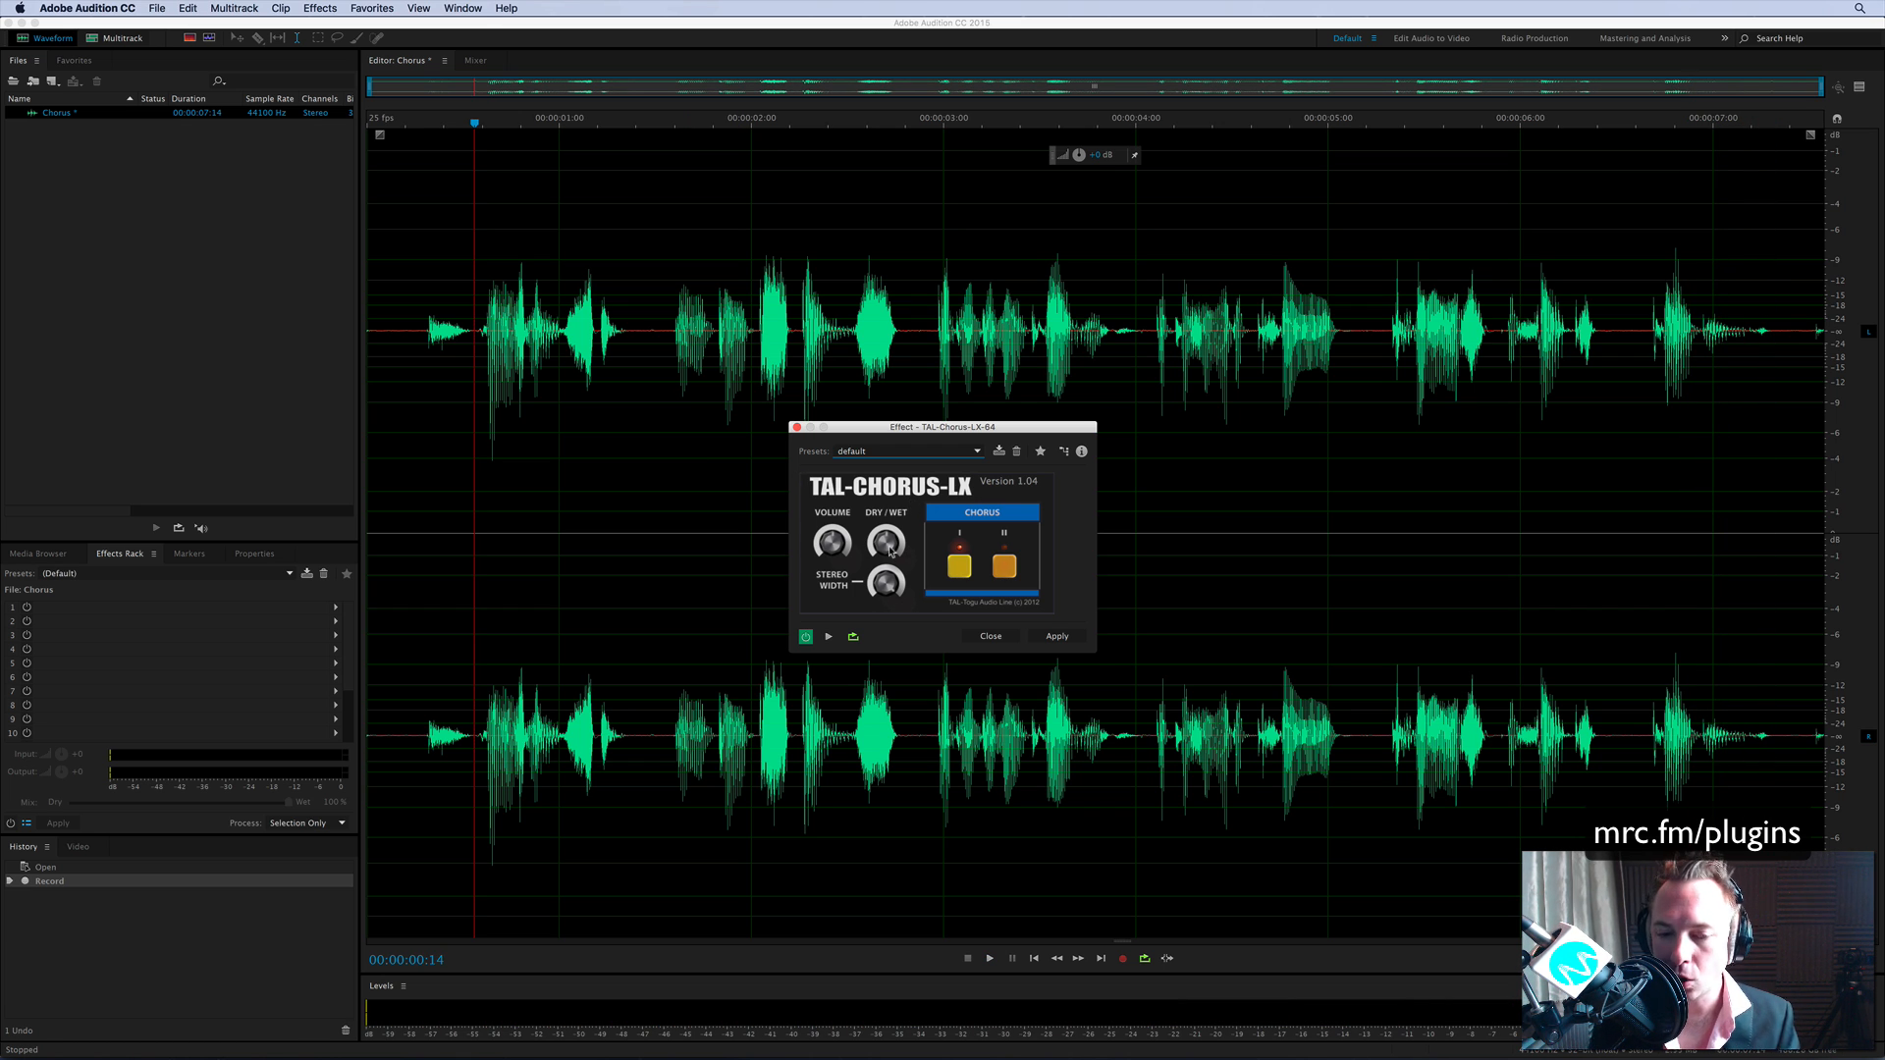
Enable chorus mode II in TAL-Chorus-LX and apply it to the whole voice clip
{"action": "left_click", "coordinate": [827, 637]}
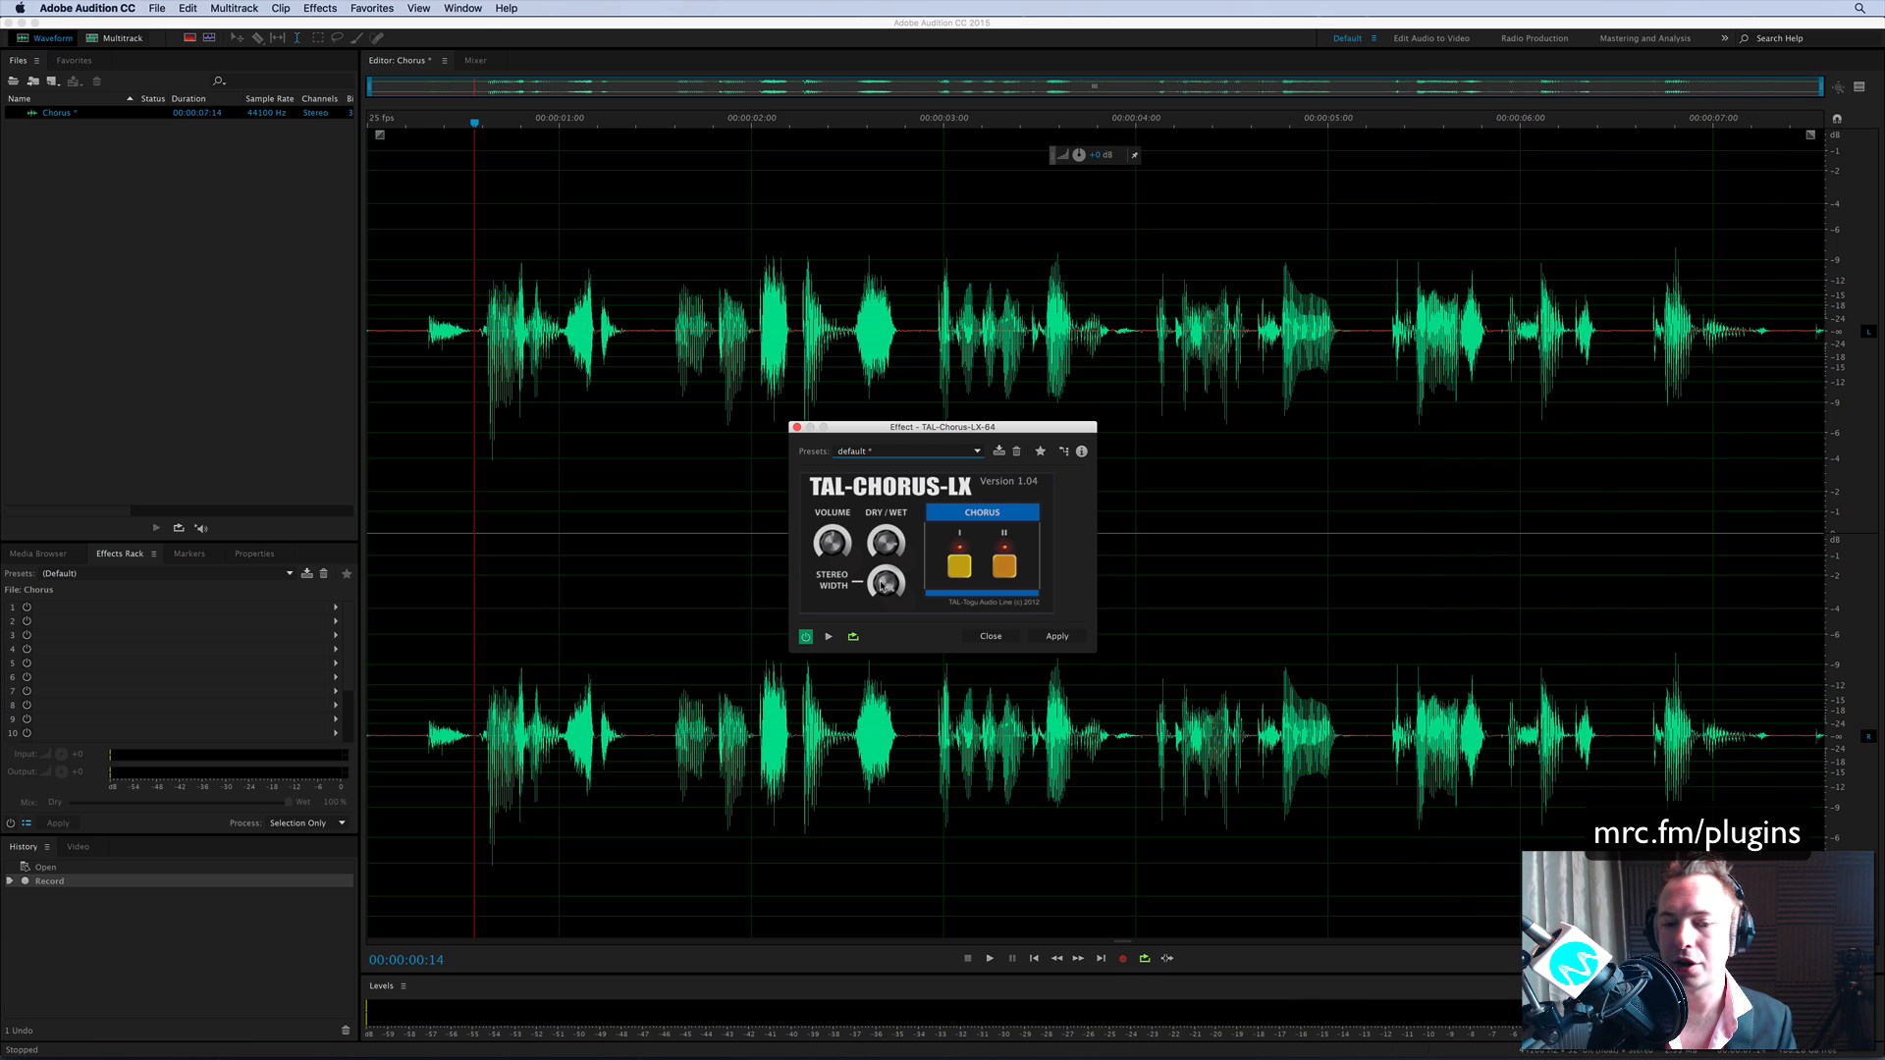
{"action": "left_click", "coordinate": [827, 636]}
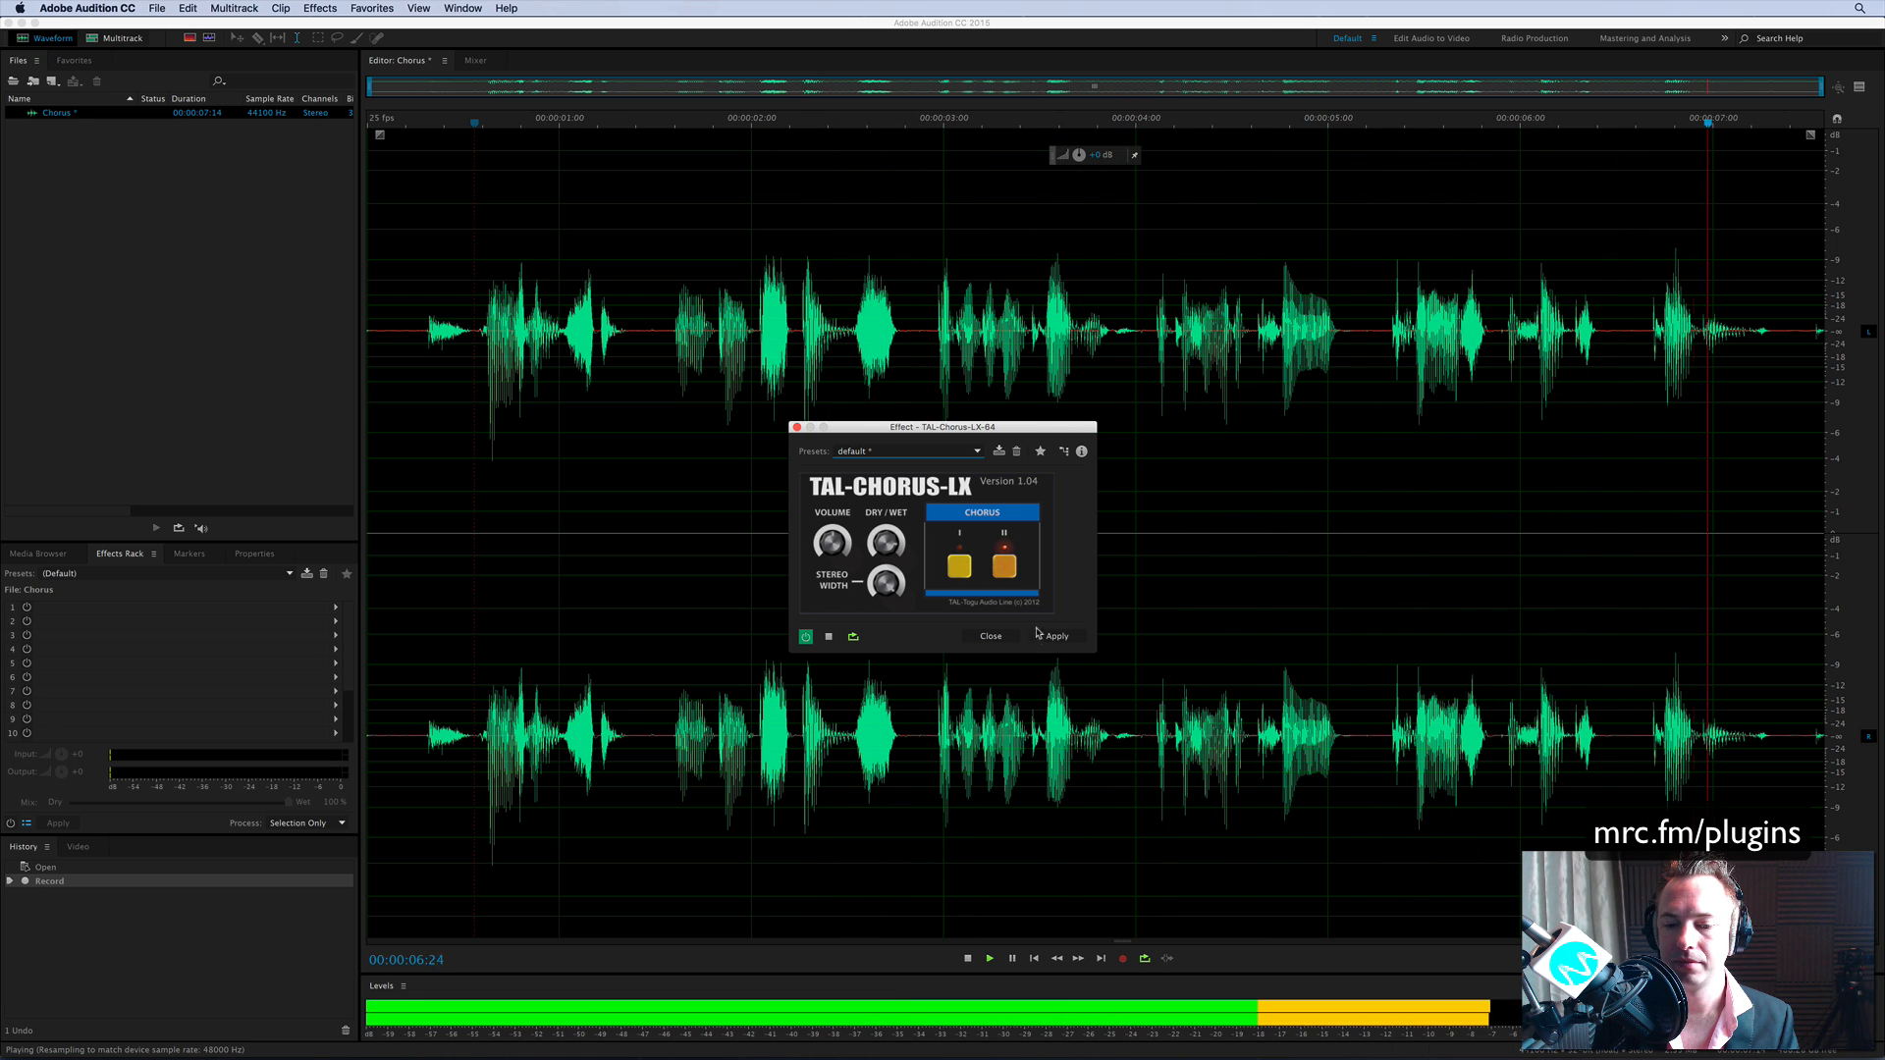
{"action": "left_click", "coordinate": [1057, 636]}
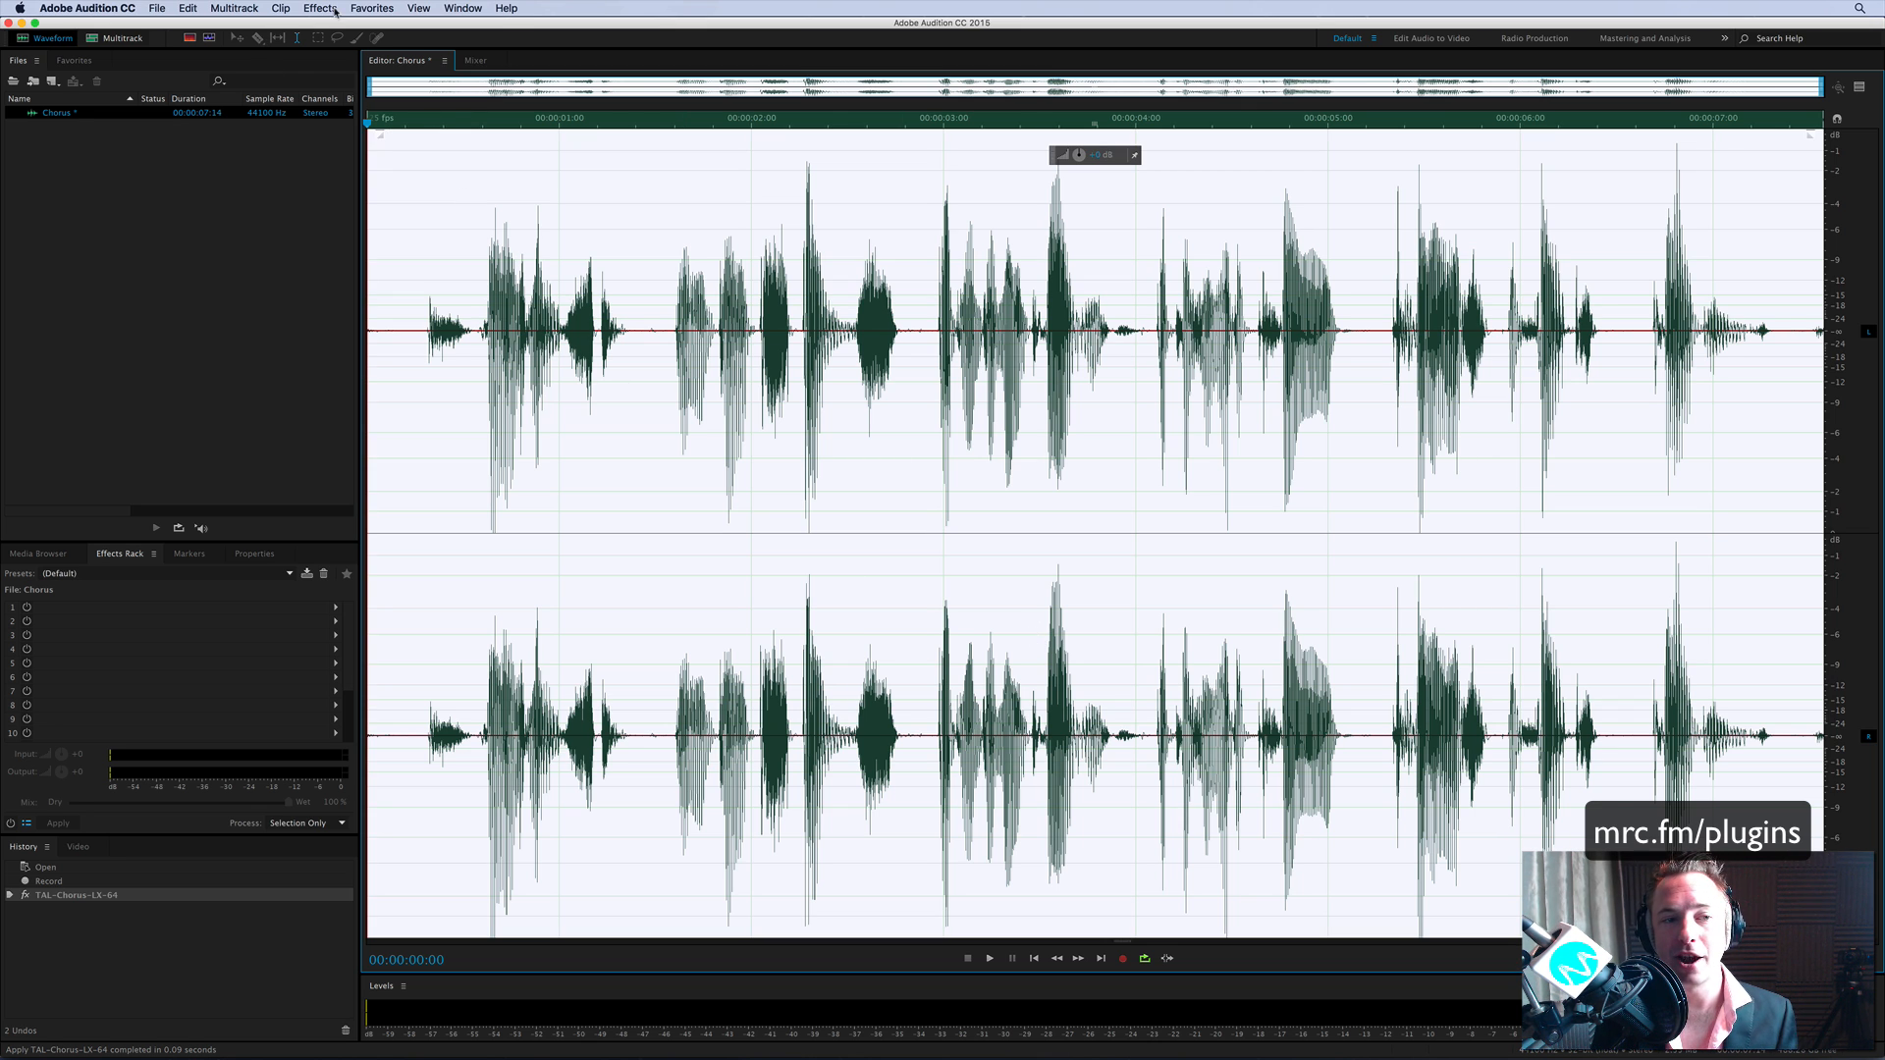
Reopen TAL-Chorus-LX on the processed clip and toggle the chorus II mode button
{"action": "left_click", "coordinate": [320, 8]}
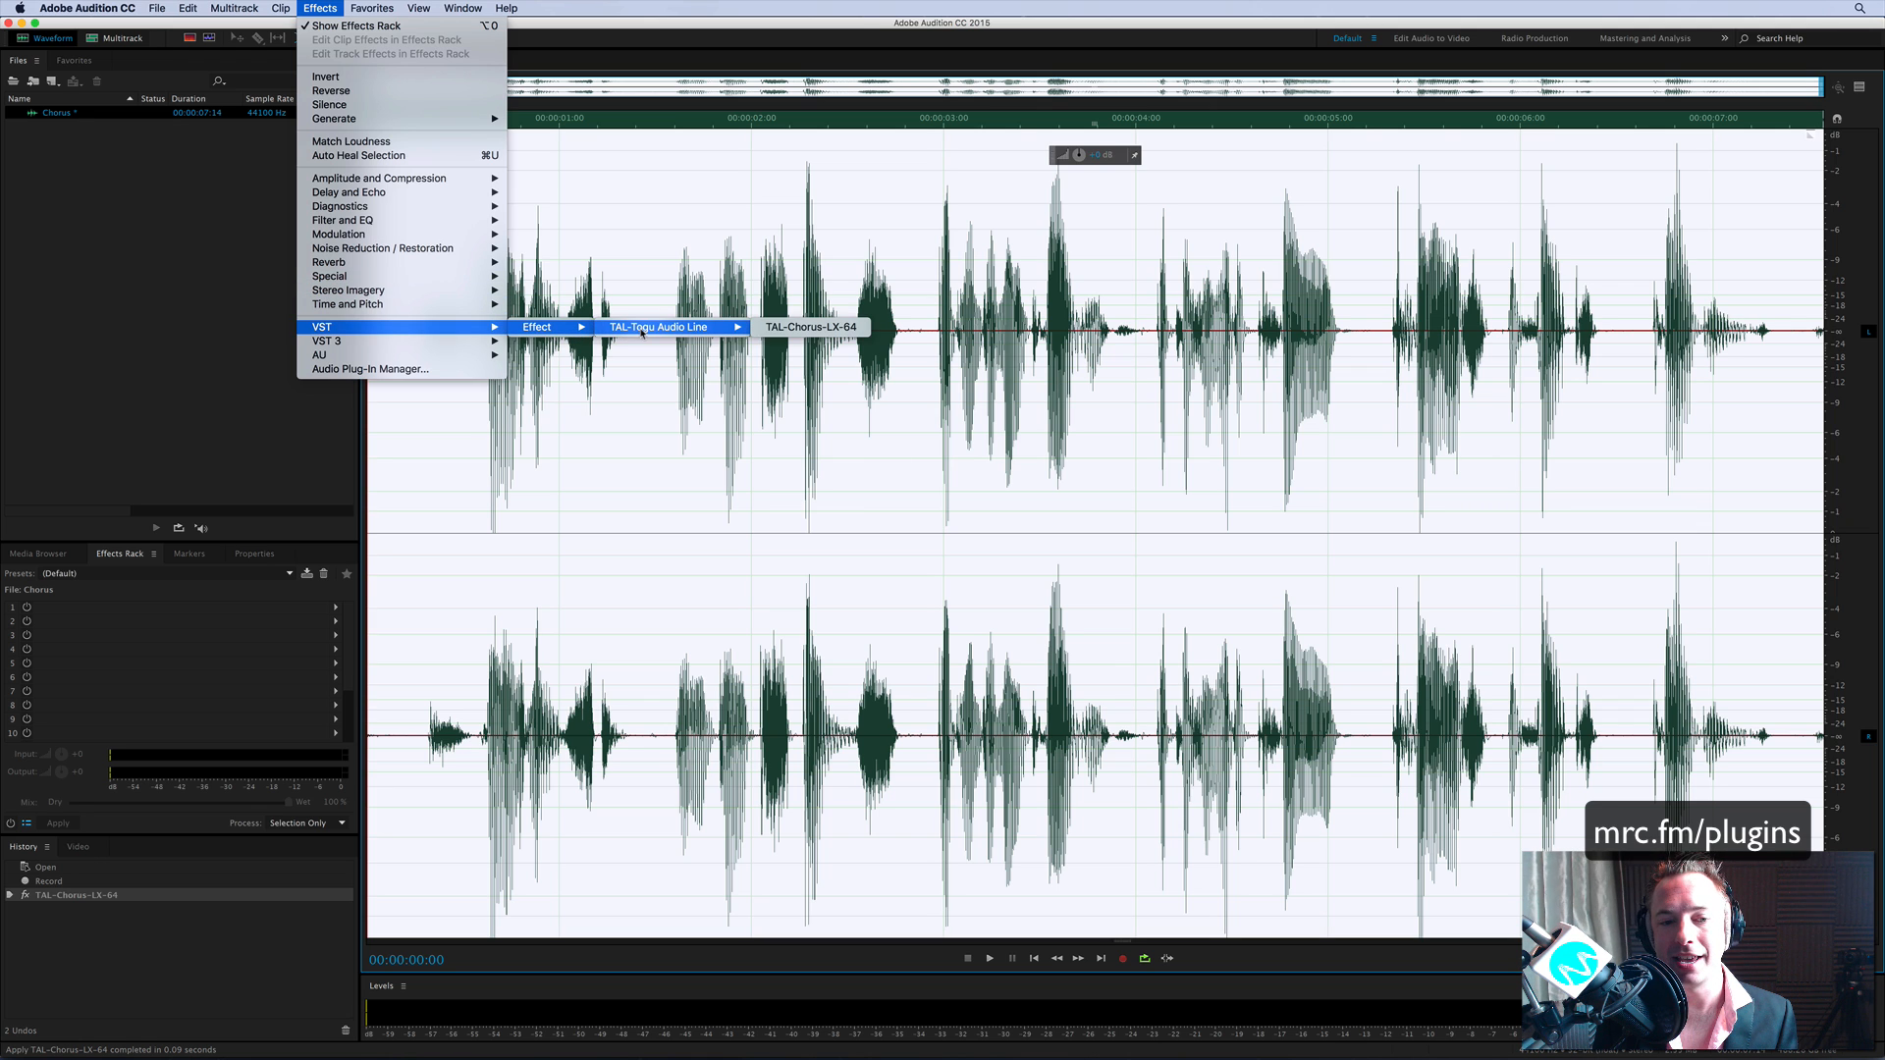
{"action": "left_click", "coordinate": [807, 326]}
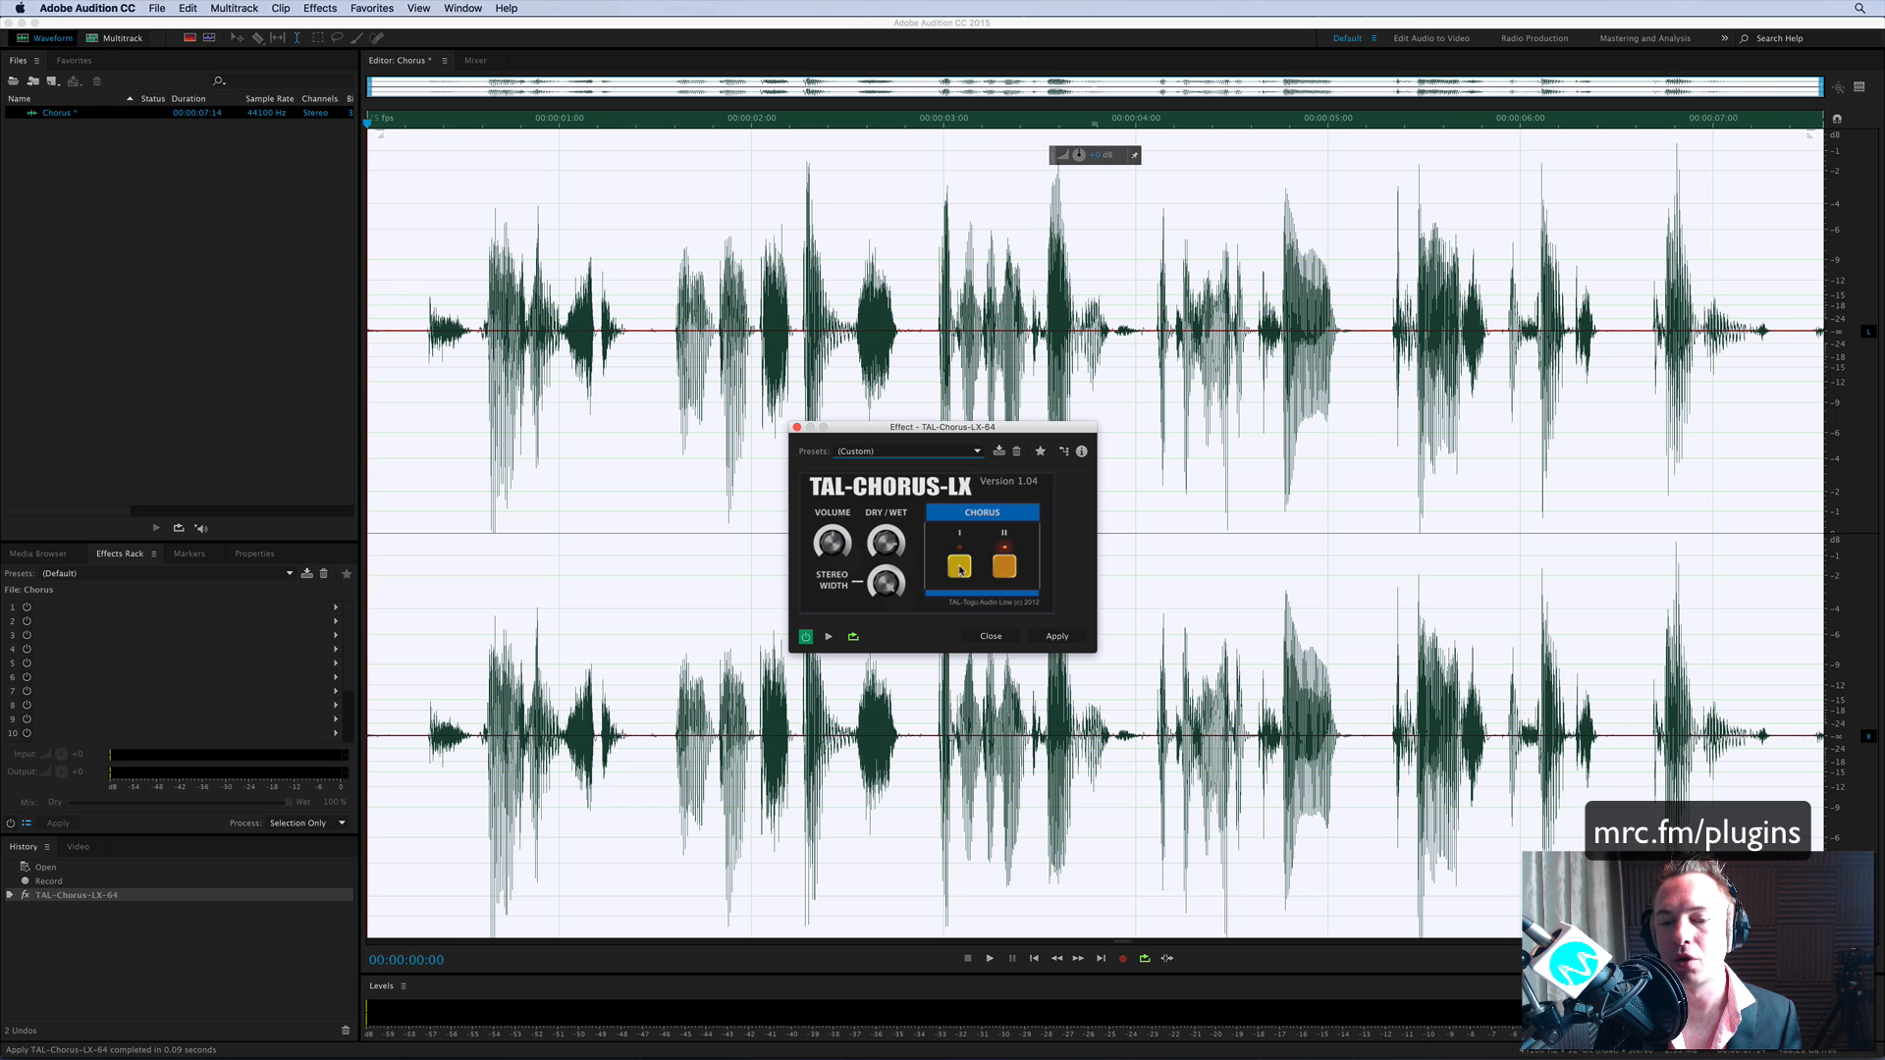
{"action": "left_click", "coordinate": [1004, 566]}
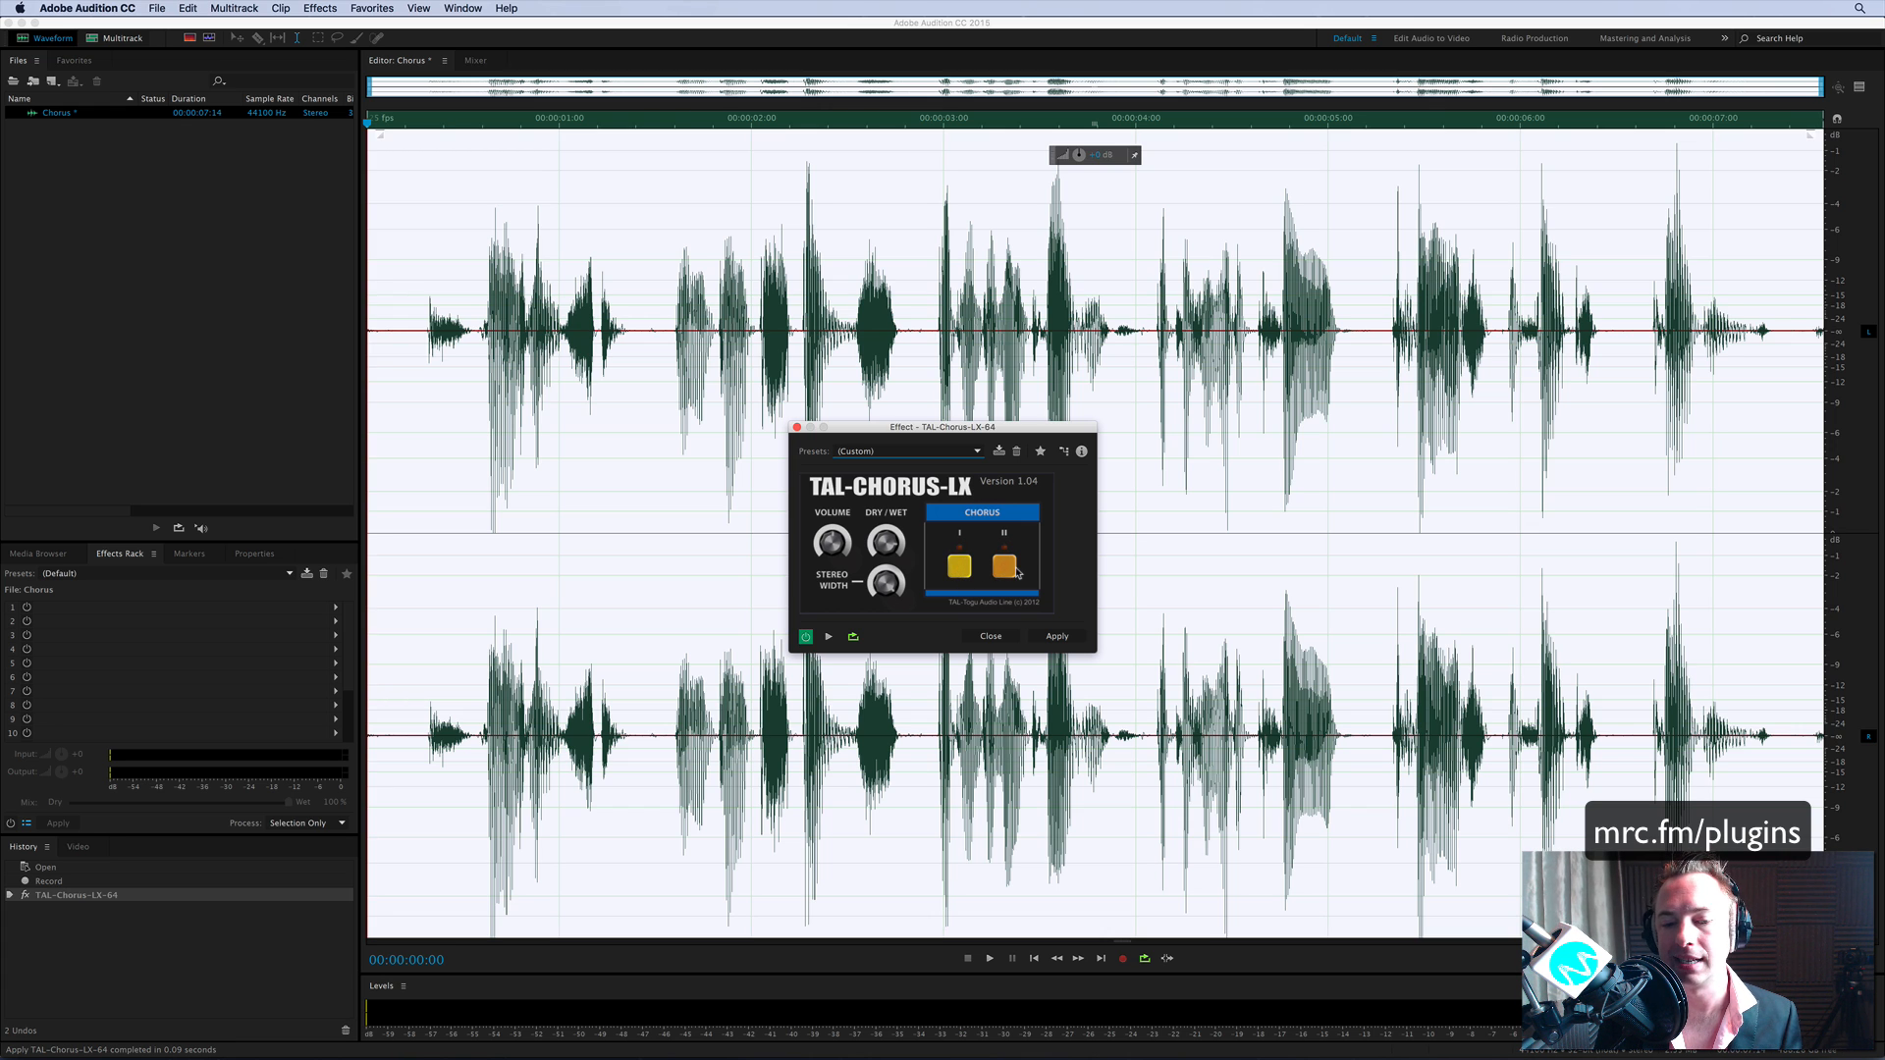